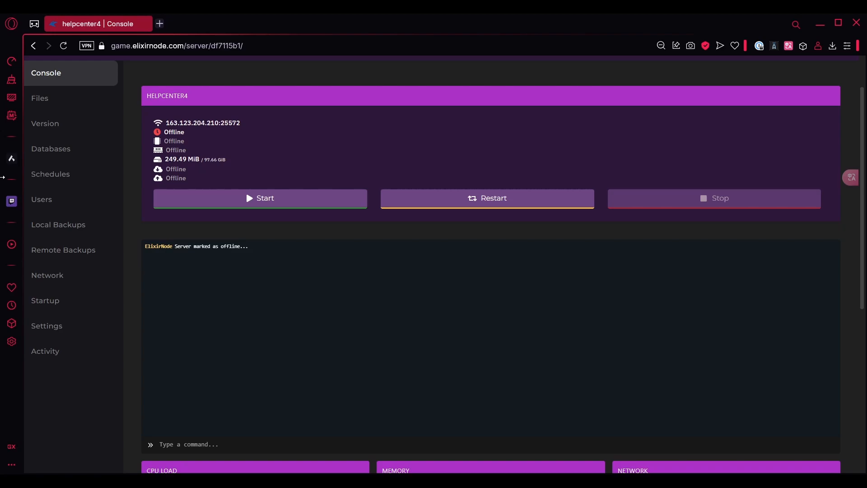
Confirm the server runs Paper 1.21.4, then go to the server's Files page
left_click(45, 124)
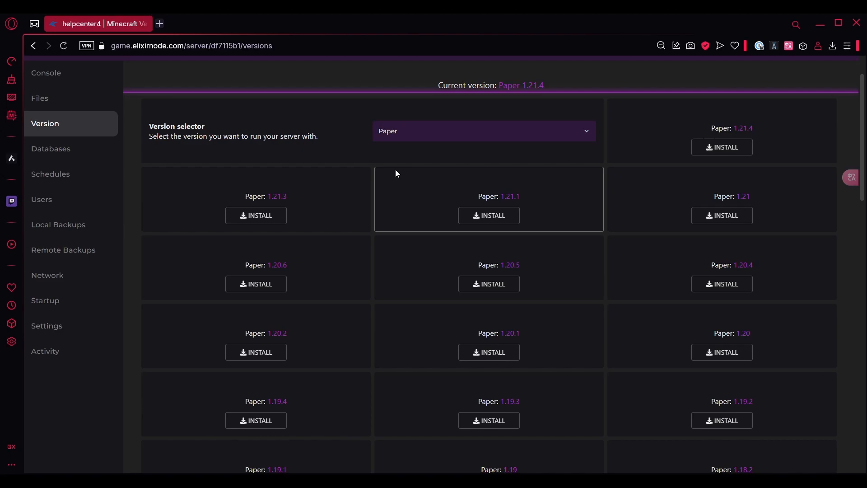
scroll("down", 3)
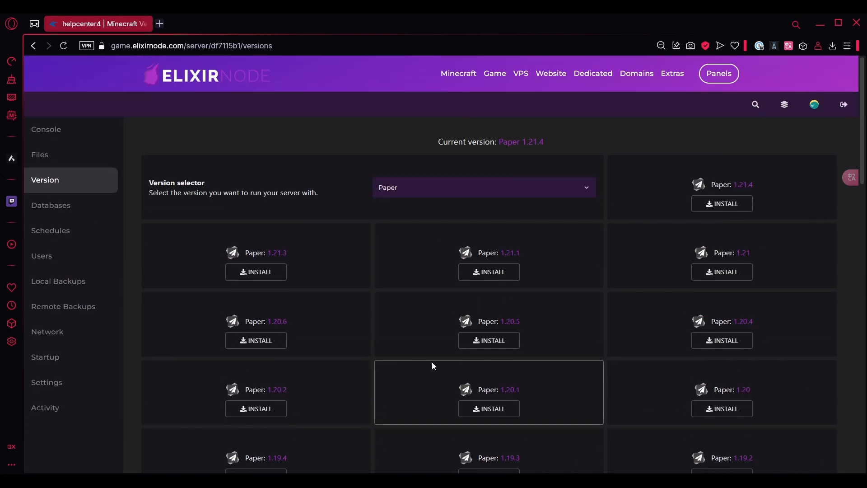
left_click(39, 155)
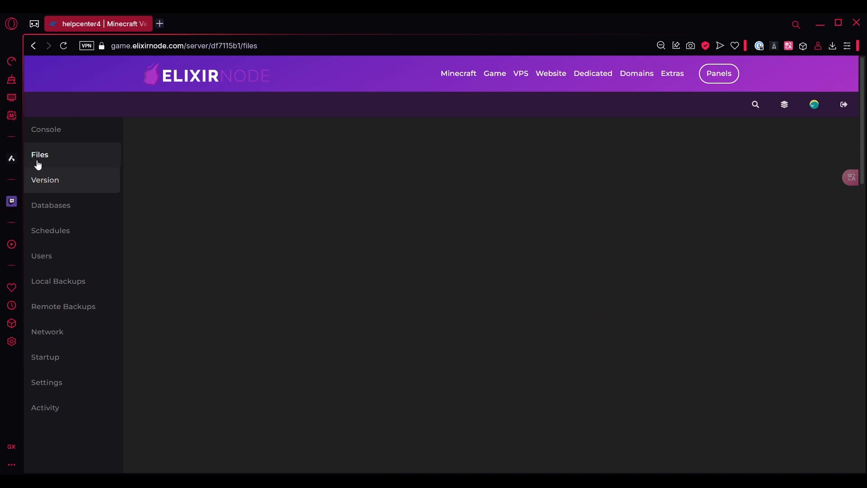
In config/paper-world-defaults.yml set anticheat > anti-xray > enabled to true
left_click(40, 155)
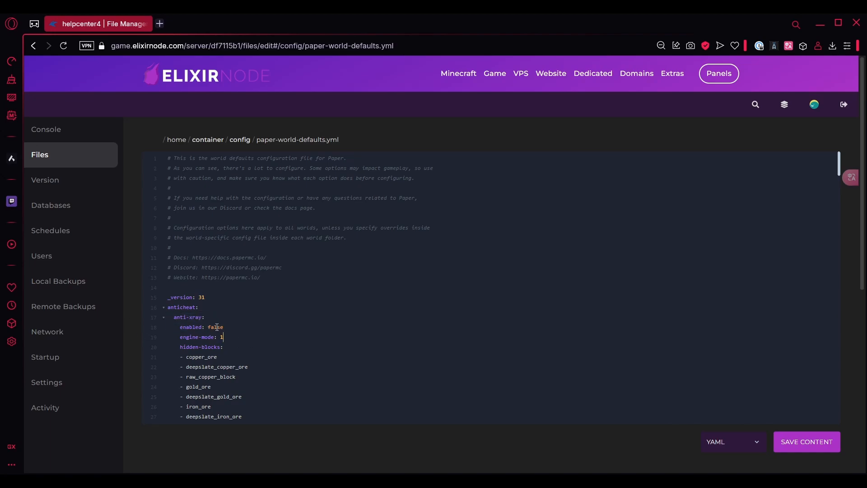
type("true")
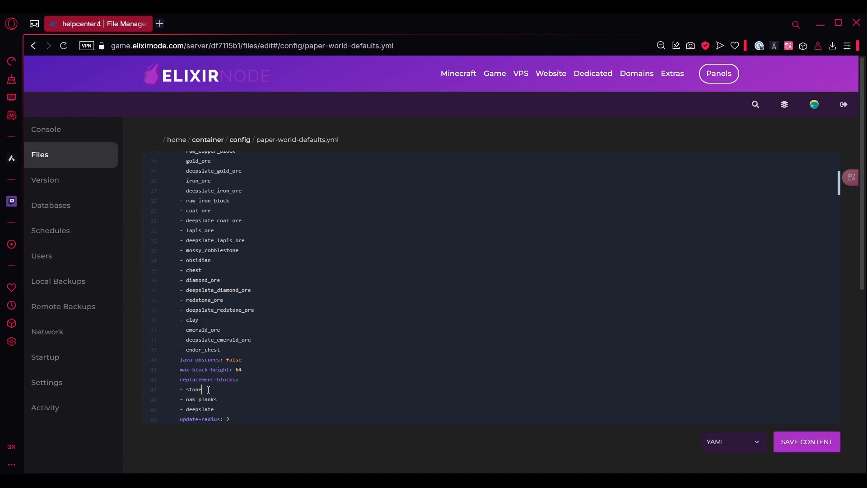
left_click_drag(203, 388, 215, 408)
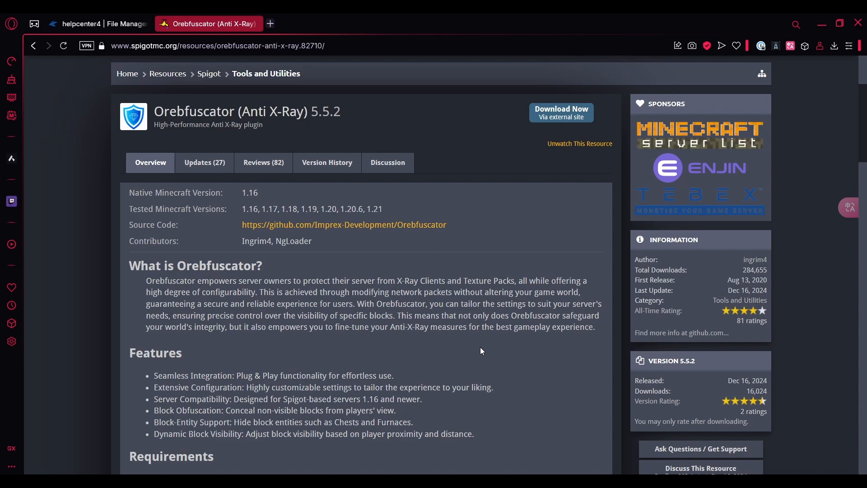
Review Orebfuscator's Requirements and Installation, noting ProtocolLib 5.2.0 or later is needed
scroll("down", 3)
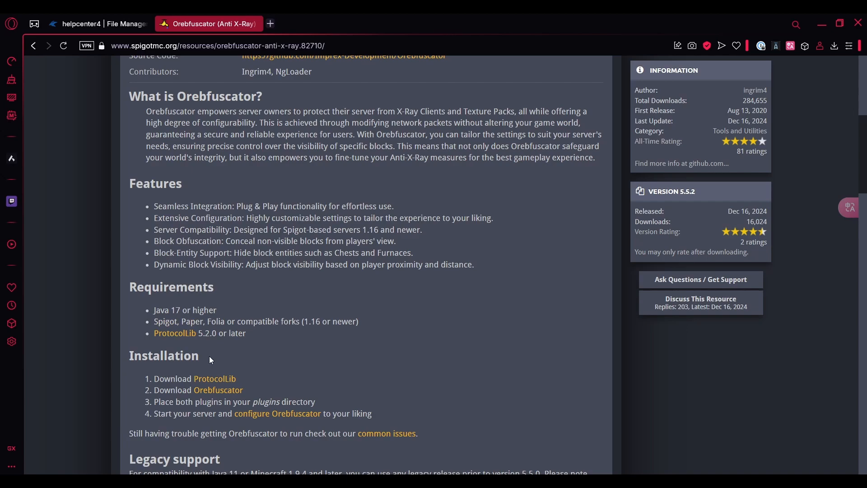
mouse_move(174, 334)
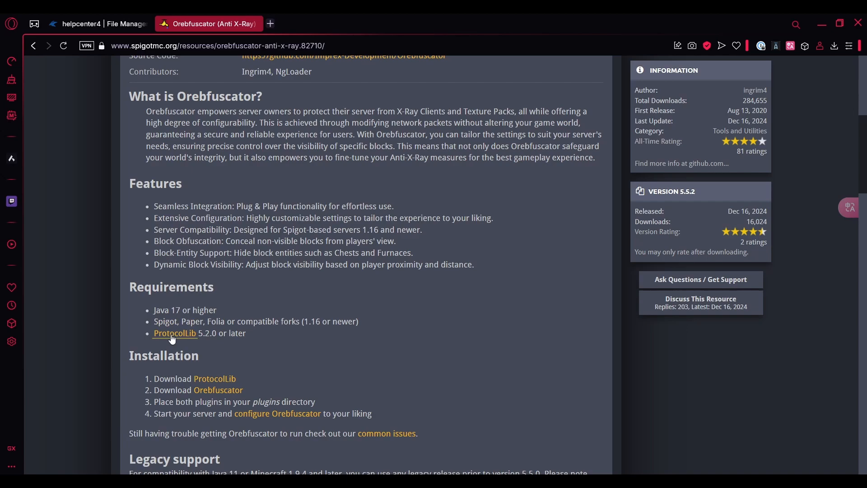
Open ProtocolLib's page and download orebfuscator-plugin-5.5.2.jar from the GitHub release Assets
left_click(174, 334)
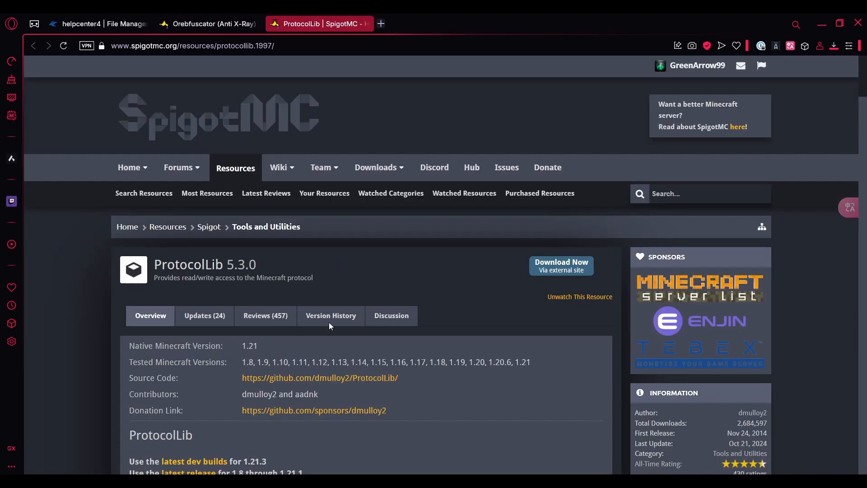
left_click(209, 23)
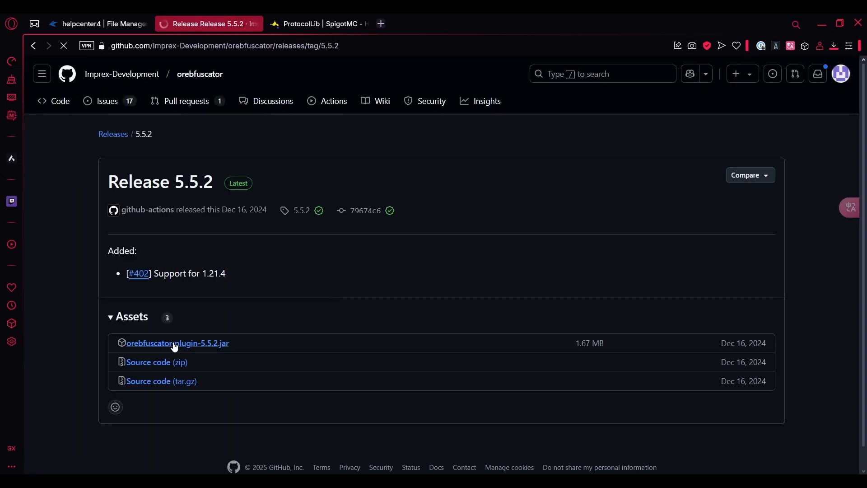
left_click(91, 24)
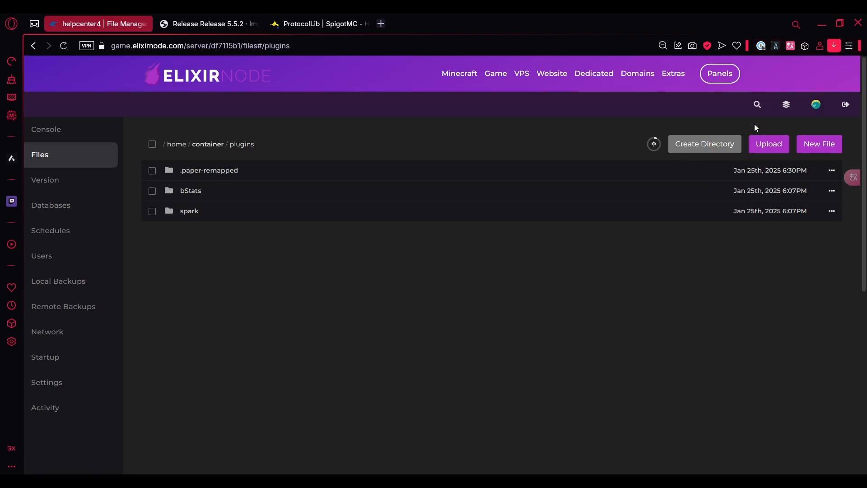
Upload the Orebfuscator and ProtocolLib jars into the server's plugins folder
left_click(46, 129)
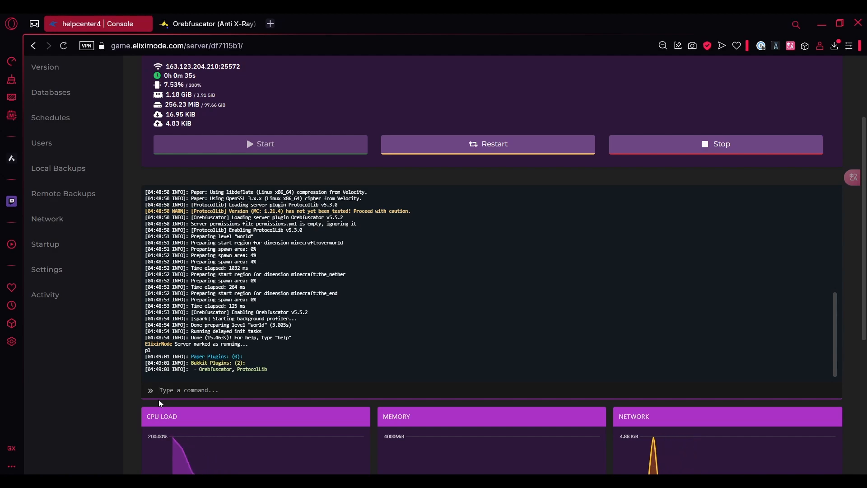
Browse Orebfuscator's Config wiki on GitHub for obfuscation and proximity settings, then return to the panel
left_click(209, 24)
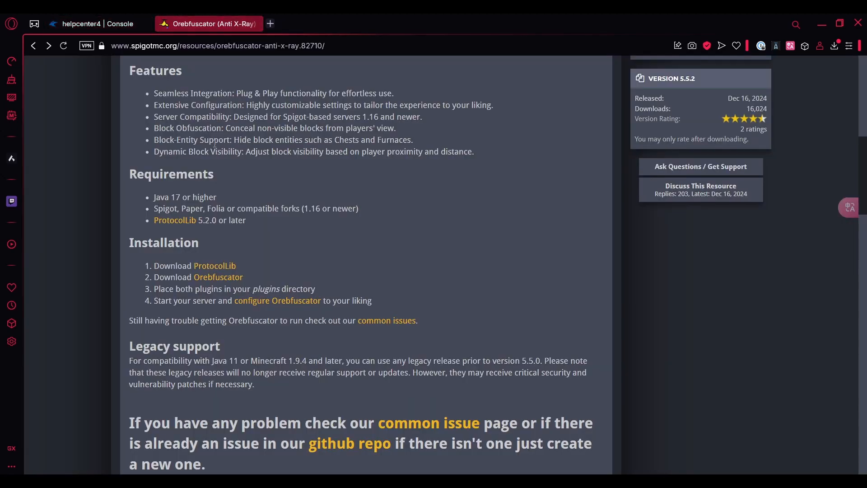
left_click(277, 300)
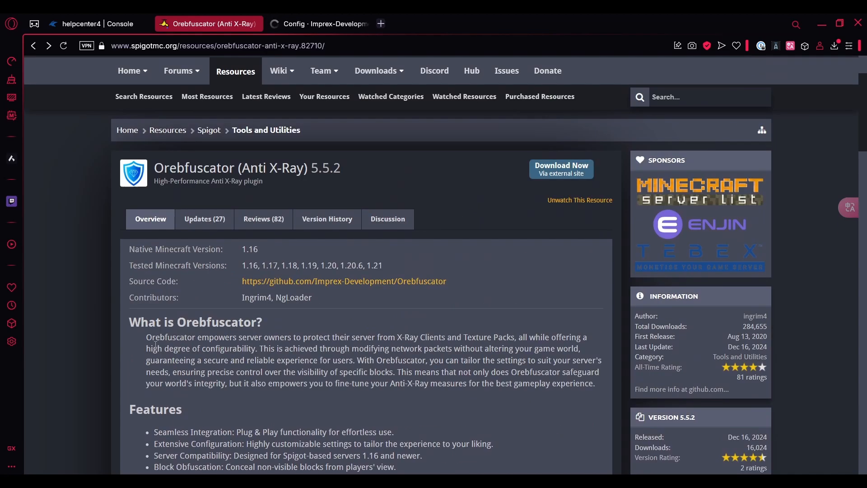
left_click(318, 23)
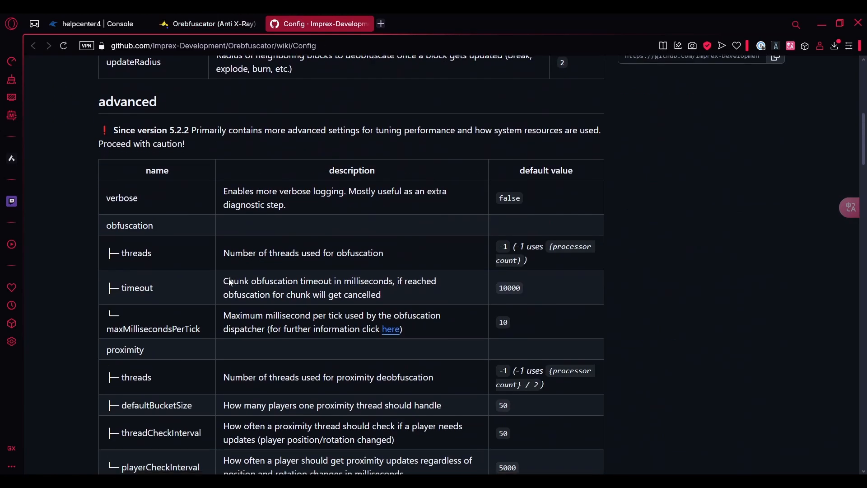
scroll("down", 3)
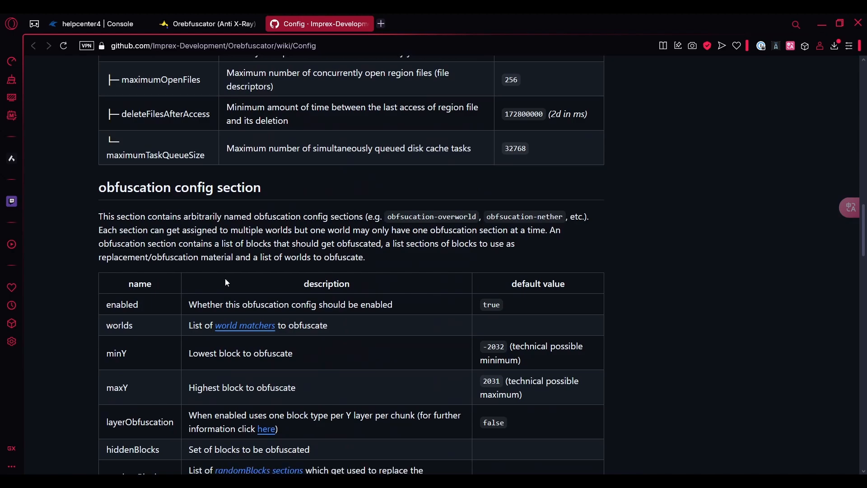
scroll("down", 3)
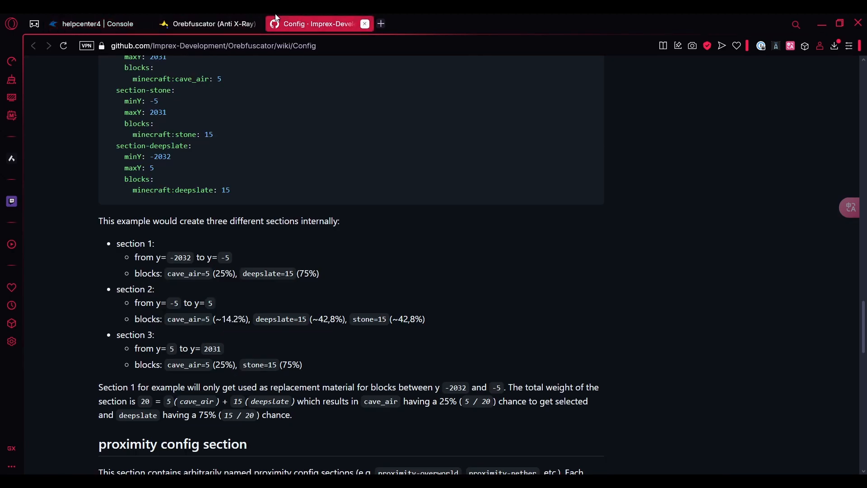
left_click(94, 24)
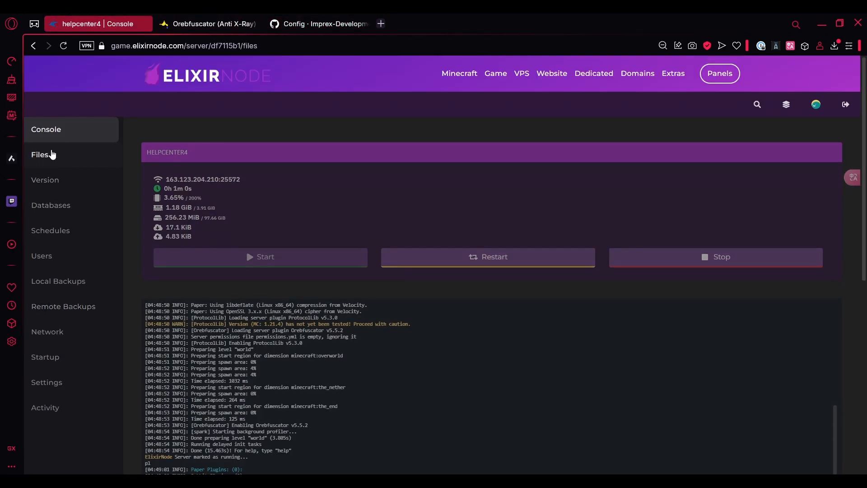
In plugins/Orebfuscator/config.yml set ignoreSpectator to true
left_click(39, 155)
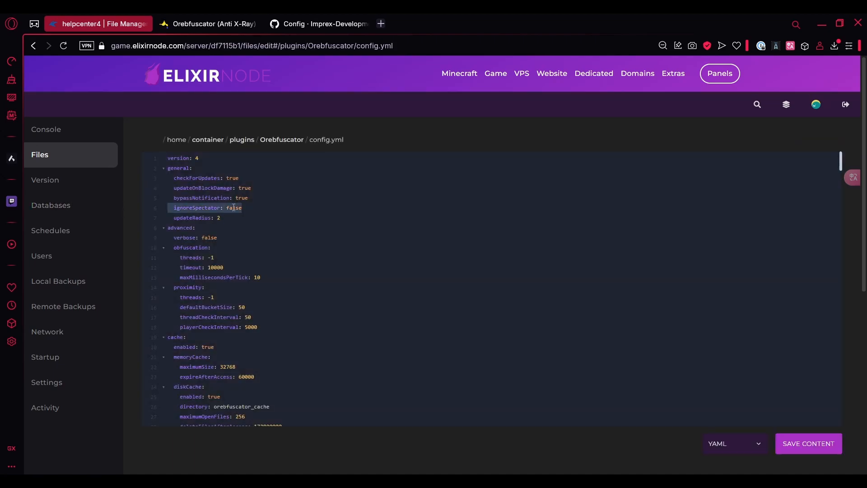
type("true")
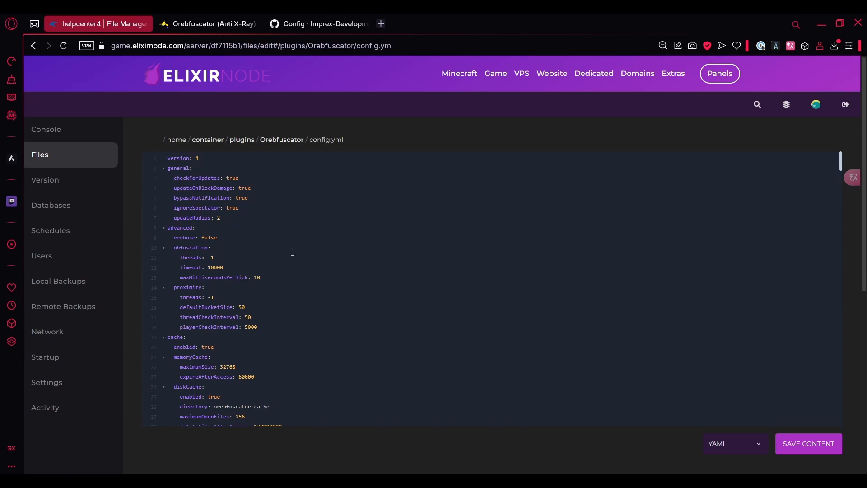
mouse_move(195, 198)
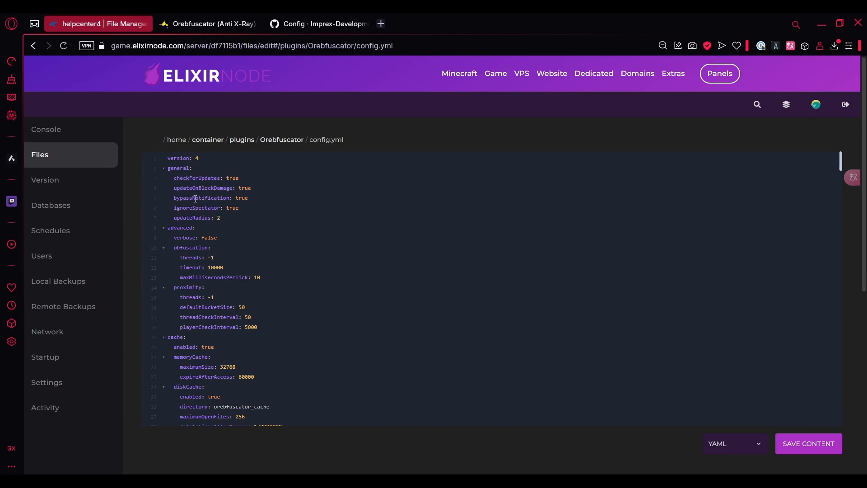
scroll("down", 3)
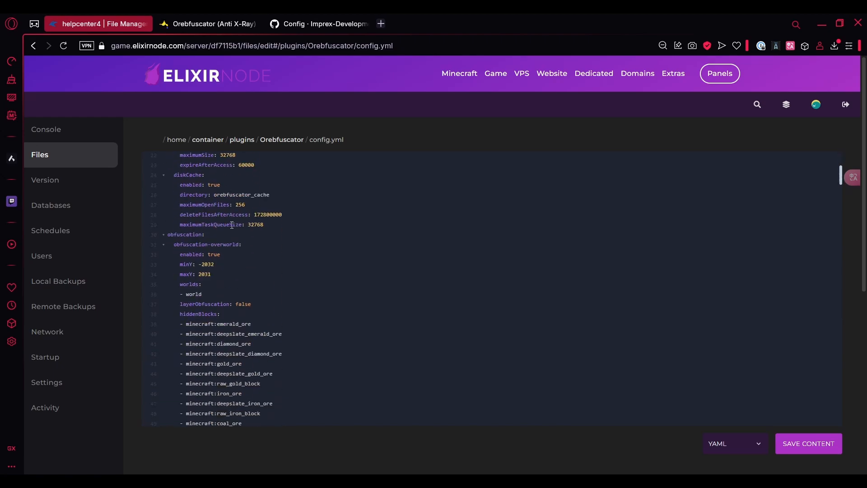
scroll("down", 3)
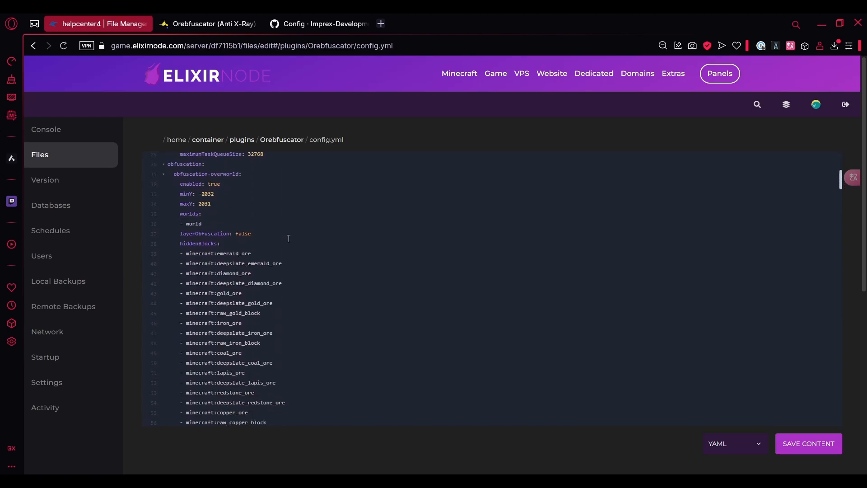
left_click_drag(242, 173, 250, 233)
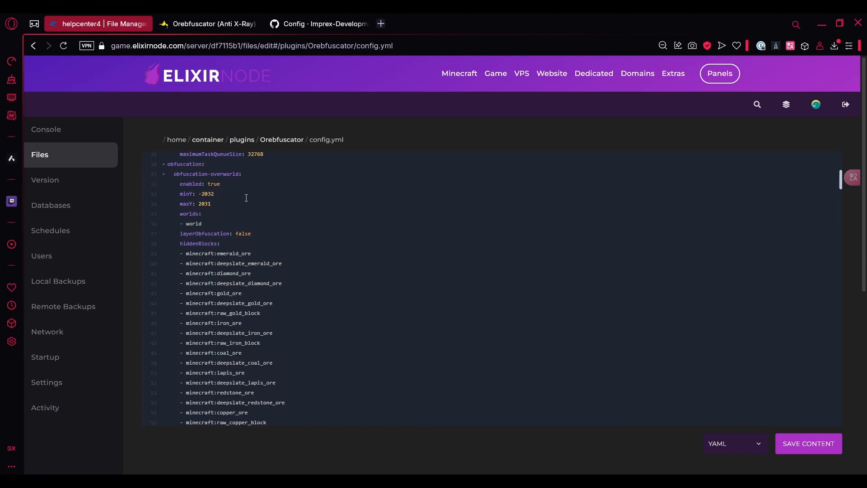
scroll("down", 3)
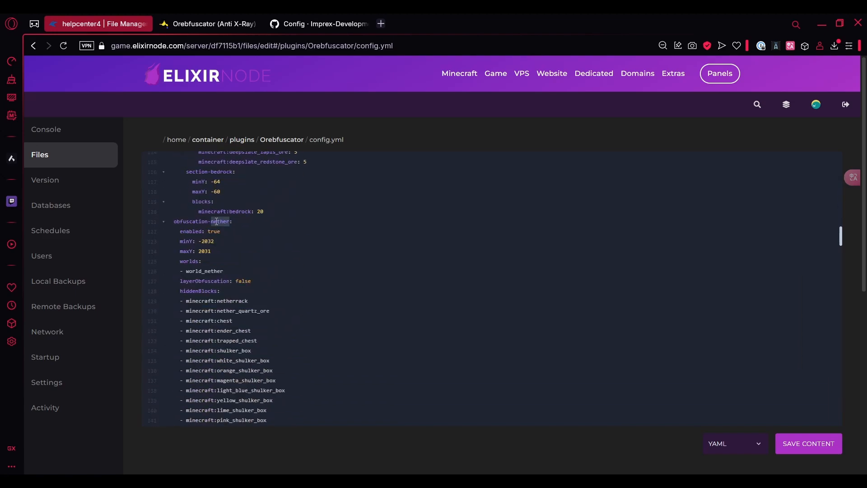
scroll("down", 3)
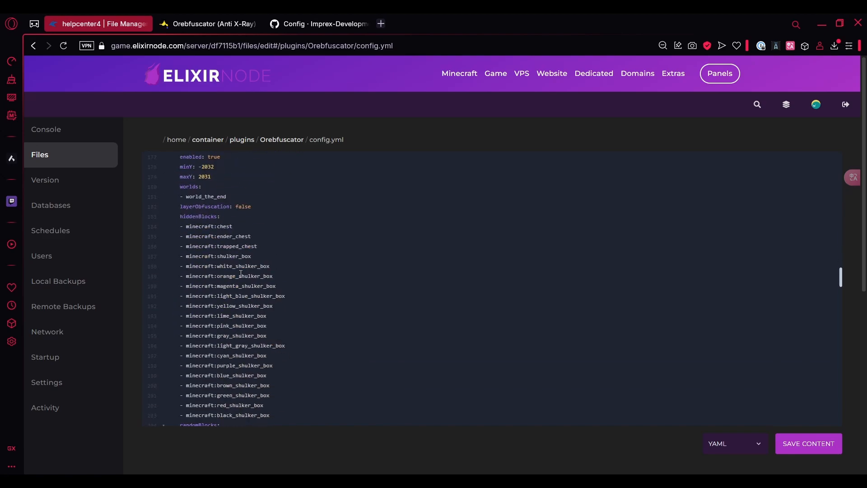
scroll("down", 3)
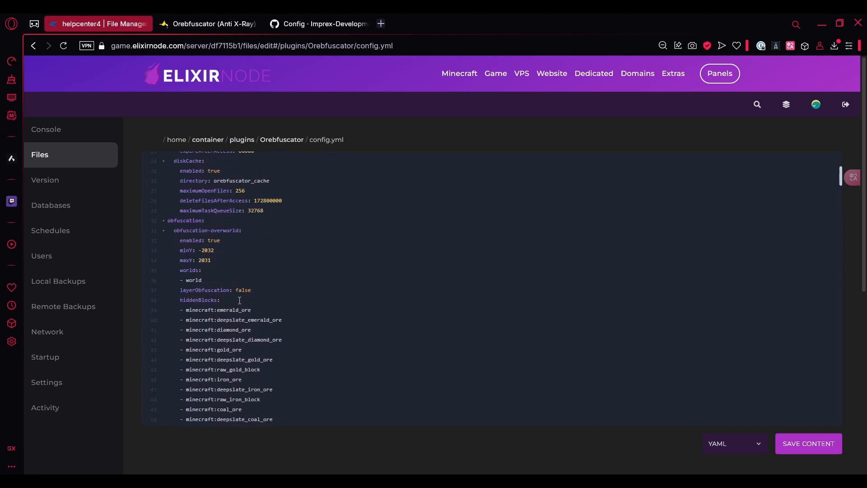
mouse_move(207, 274)
type("- earth")
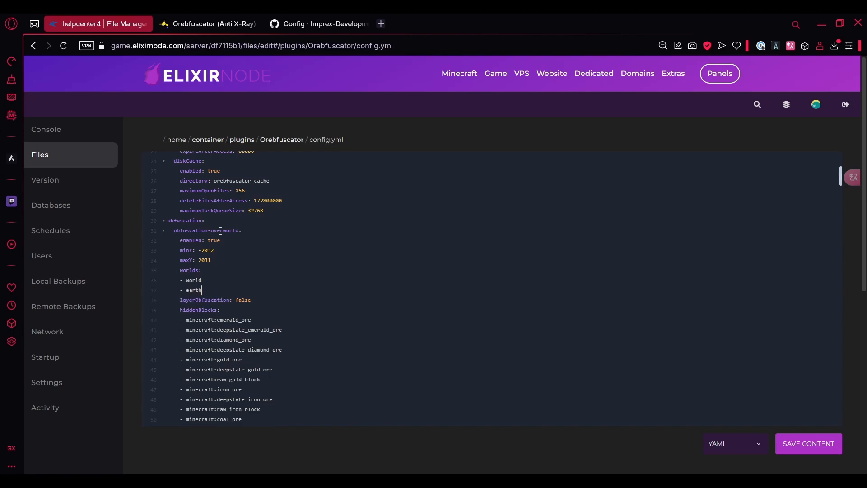
mouse_move(415, 299)
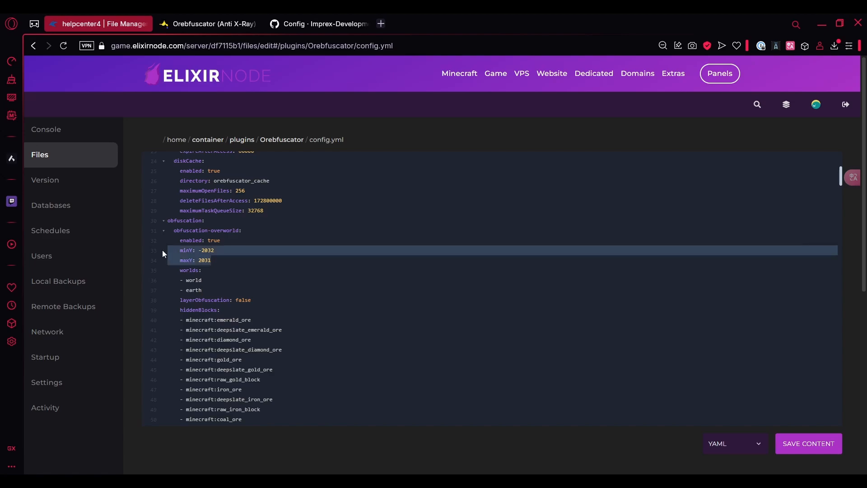
Set obfuscation-overworld enabled to false, keeping worlds 'world' and 'earth' listed
left_click(238, 260)
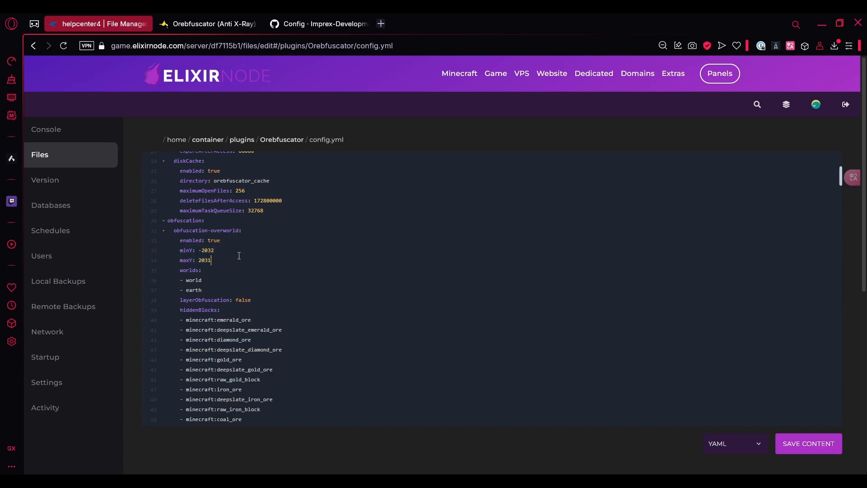
mouse_move(265, 261)
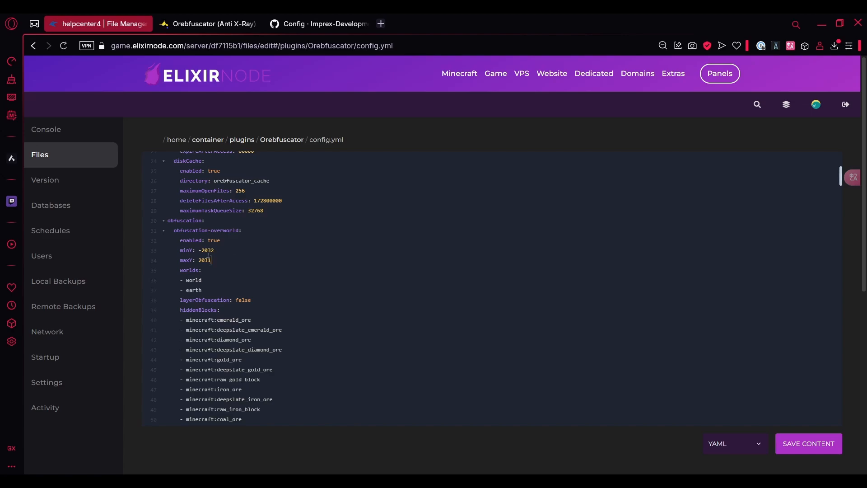
double_click(214, 240)
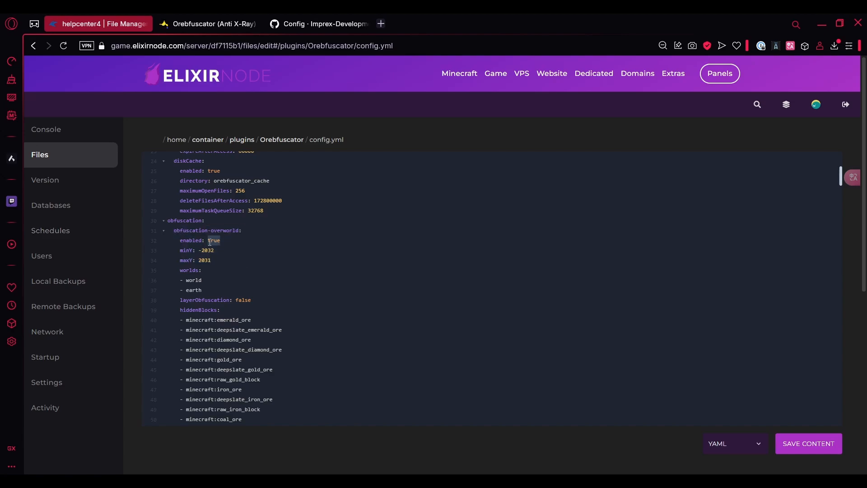
type("false")
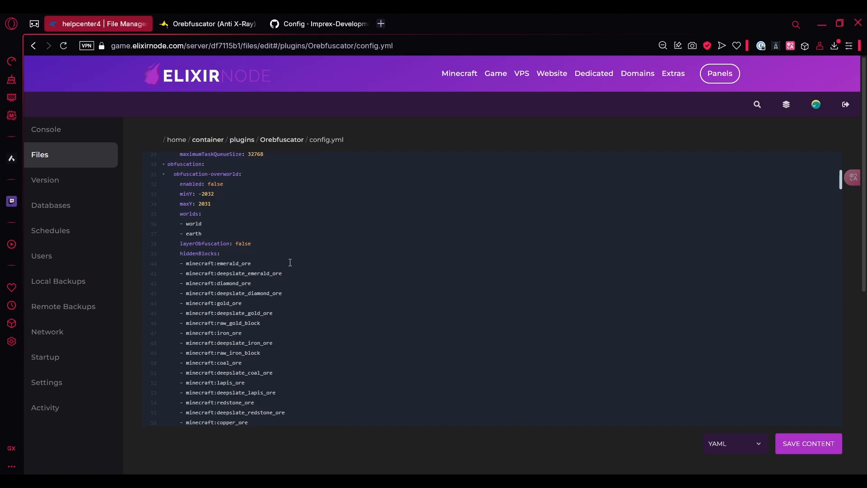
scroll("down", 3)
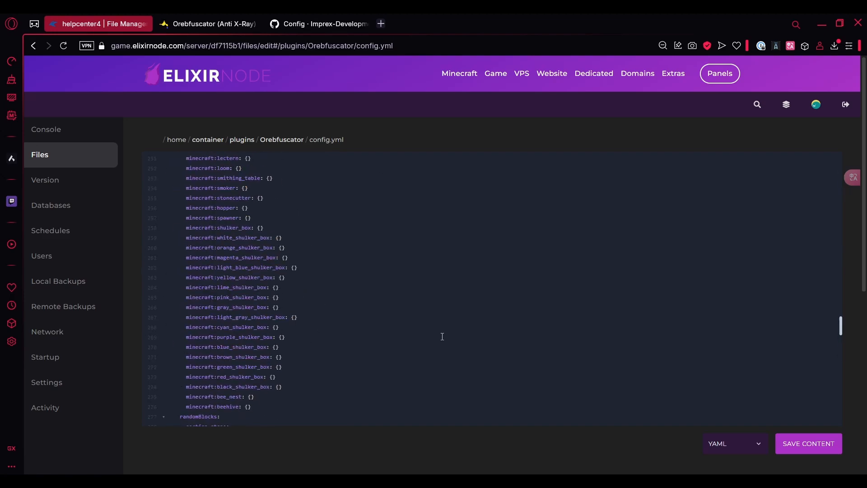